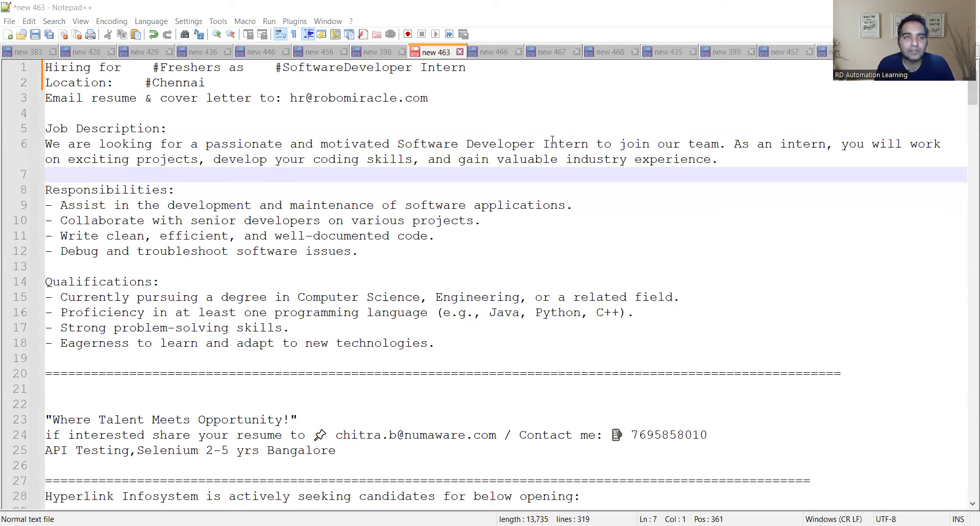
pyautogui.moveTo(266, 106)
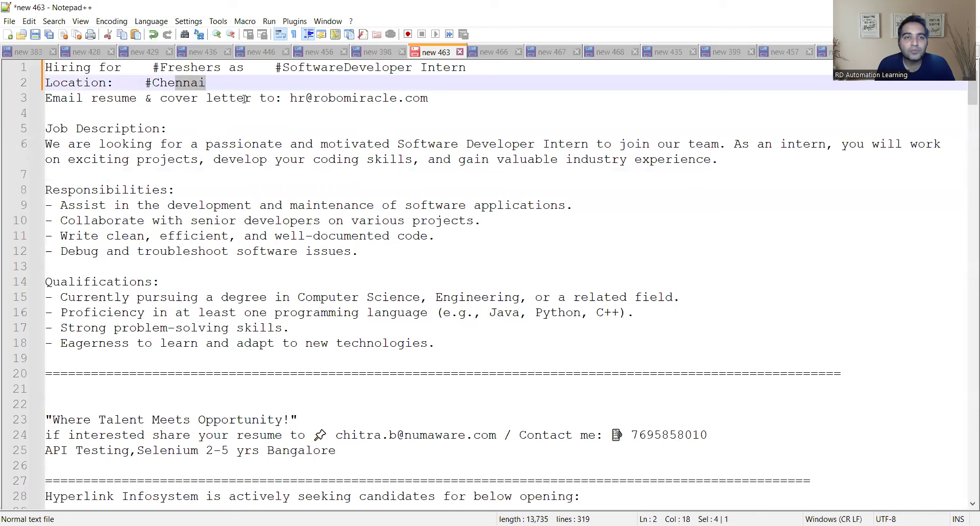
pyautogui.click(426, 98)
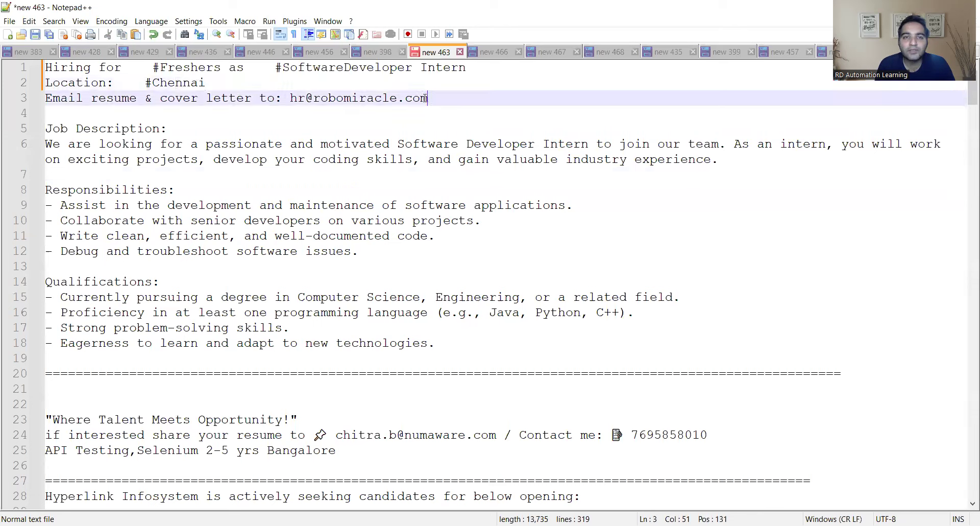
pyautogui.doubleClick(358, 98)
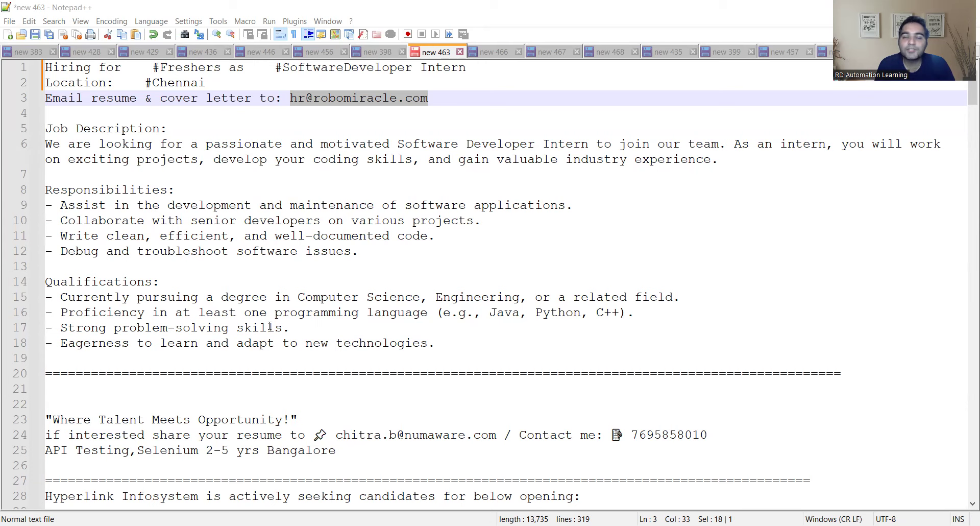
pyautogui.moveTo(459, 327)
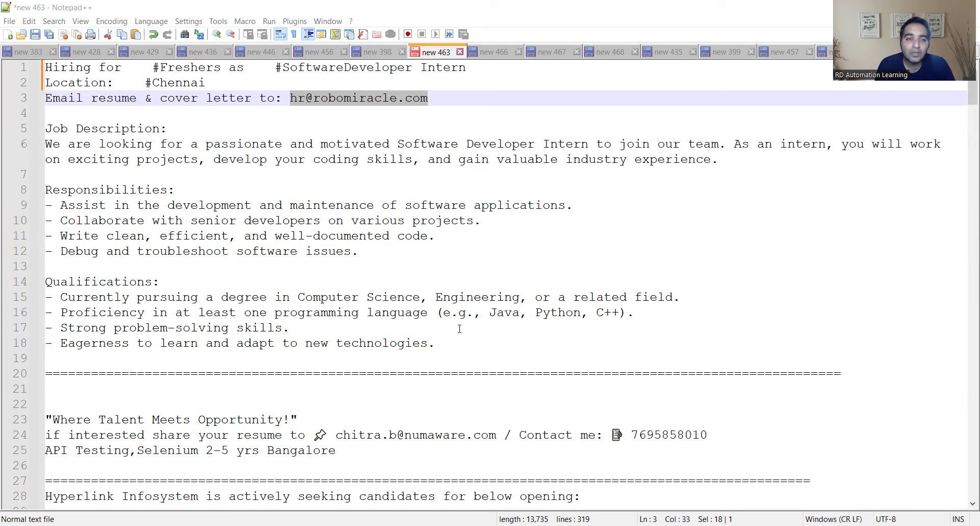
# Scroll past the contact details and QA Engineer line, then highlight the 'after Sept 2024' application date.
pyautogui.scroll(-3)
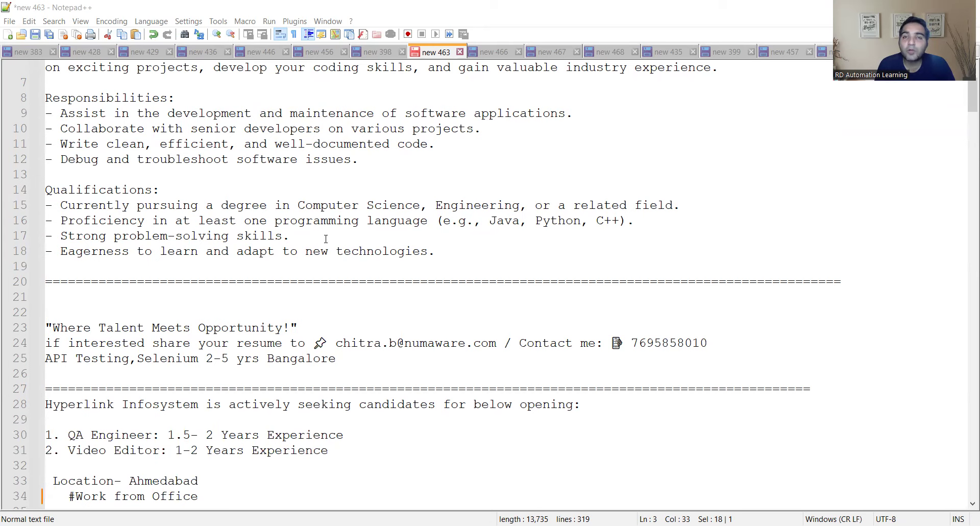
pyautogui.scroll(-3)
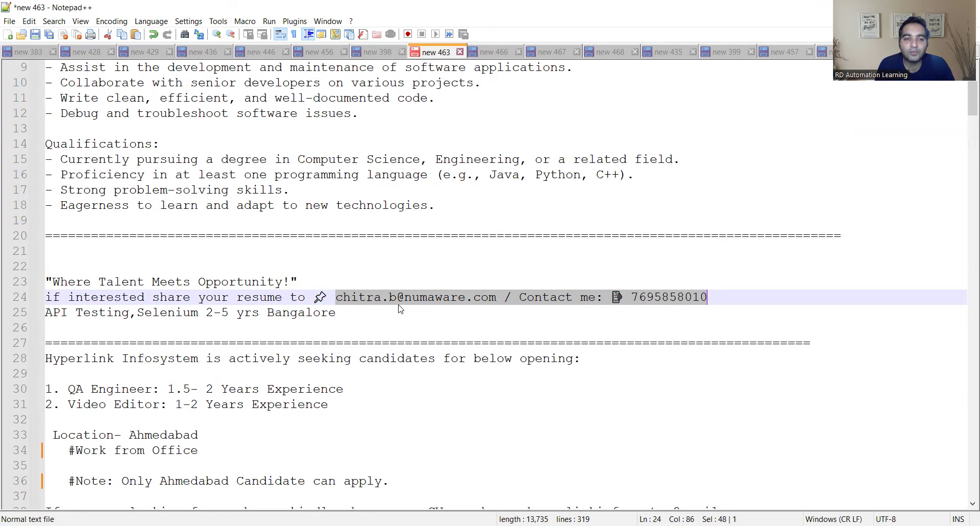
pyautogui.scroll(-3)
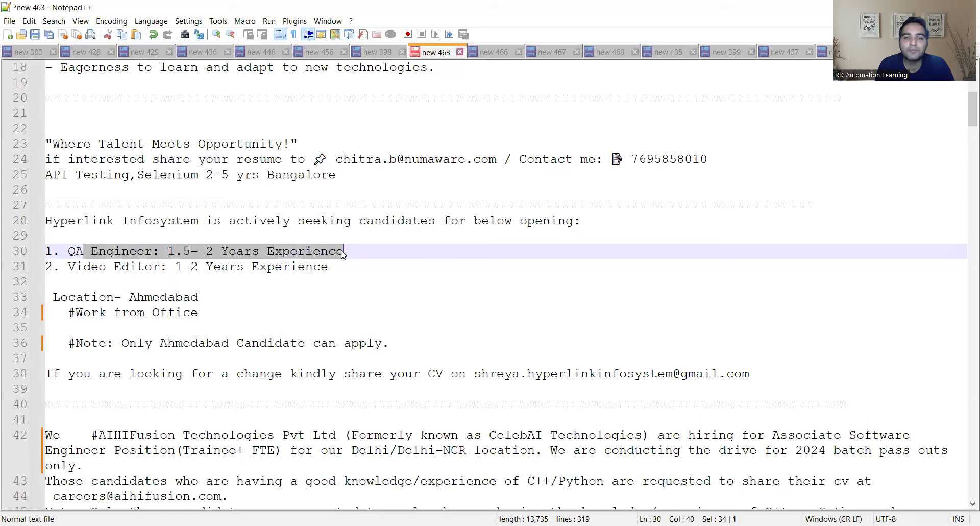
pyautogui.scroll(-3)
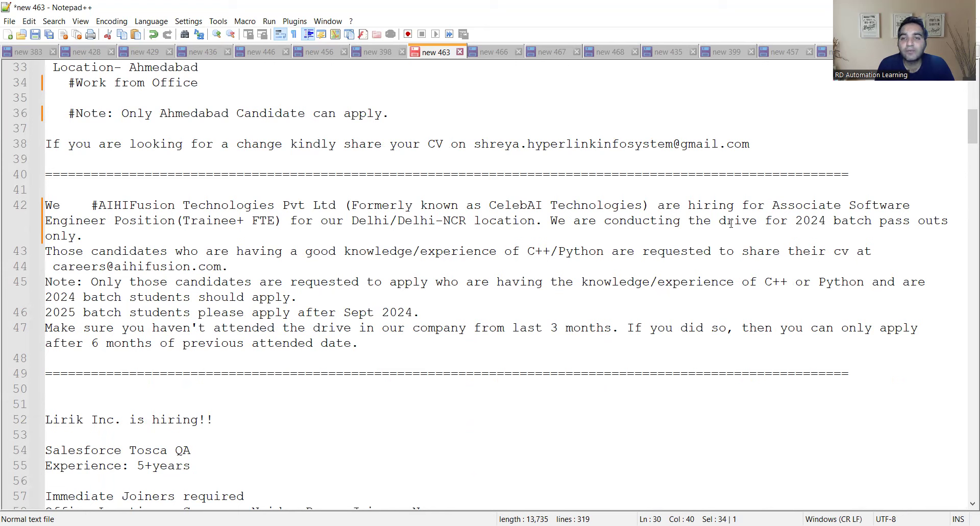
pyautogui.moveTo(797, 221)
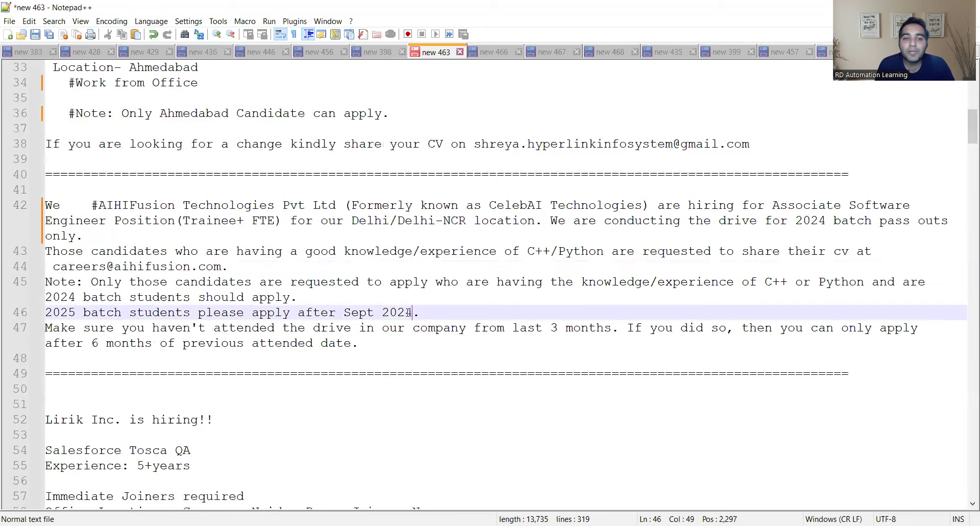
pyautogui.moveTo(412, 312); pyautogui.dragTo(305, 312)
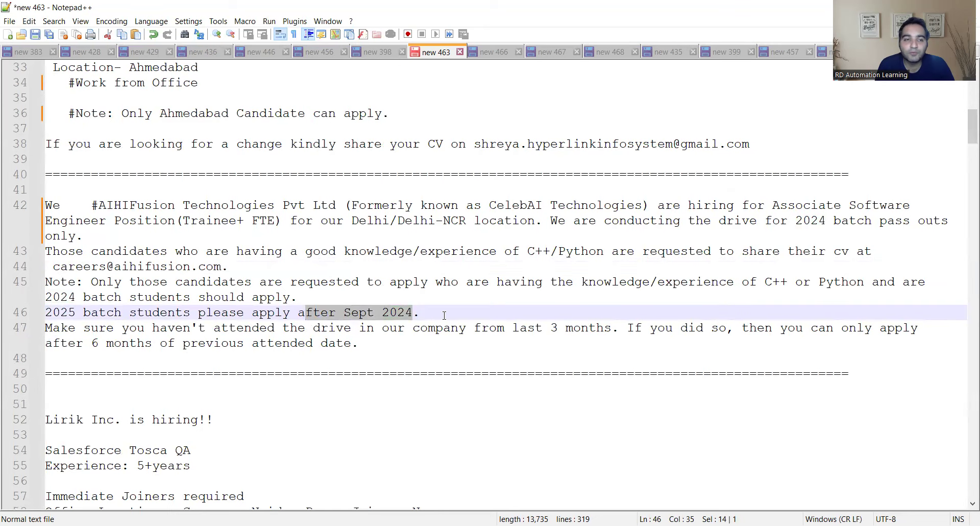
# Highlight the lirik.io resume email, then scroll through the QA Tester and Iris Software postings.
pyautogui.scroll(-3)
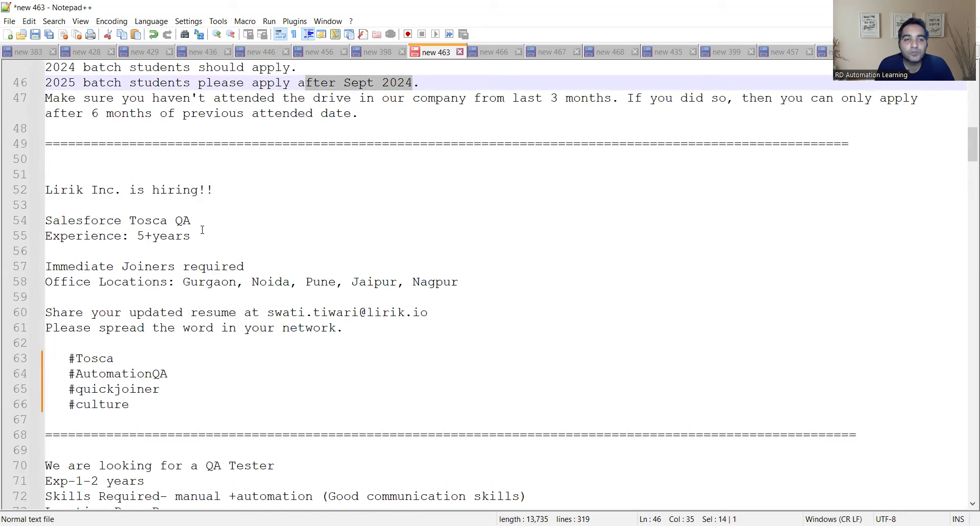
pyautogui.doubleClick(164, 236)
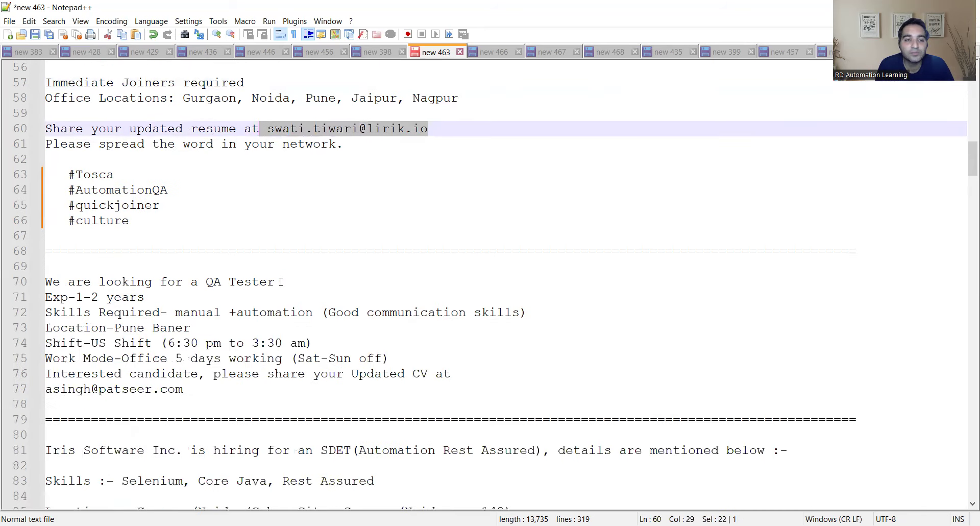
pyautogui.scroll(-3)
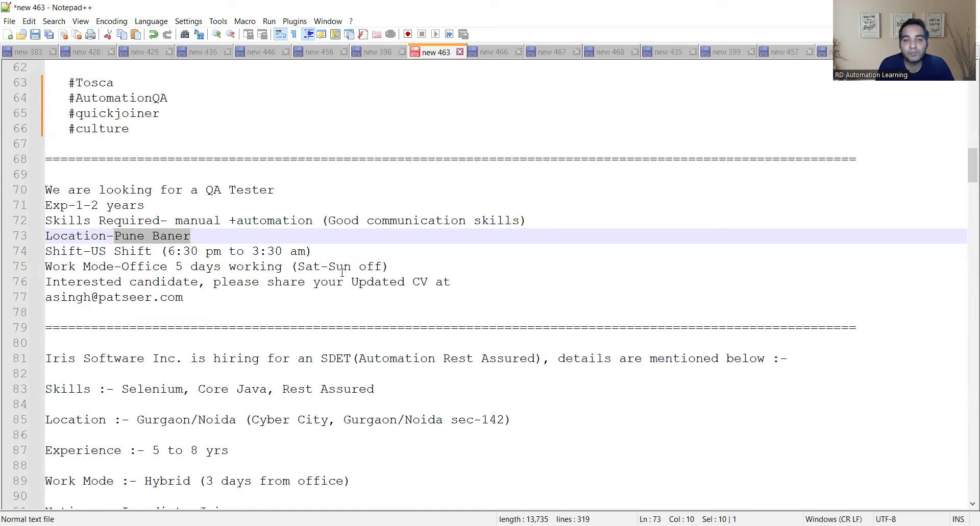
pyautogui.scroll(-3)
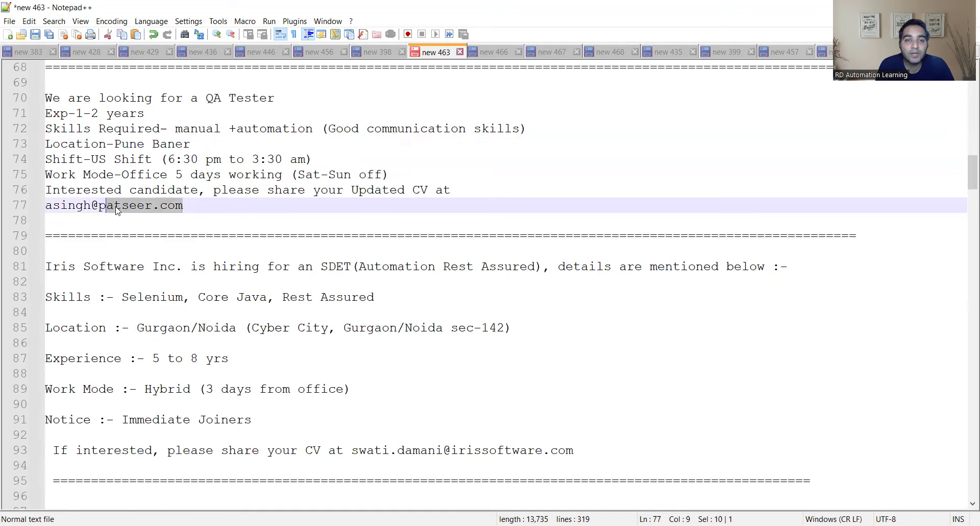
pyautogui.scroll(-3)
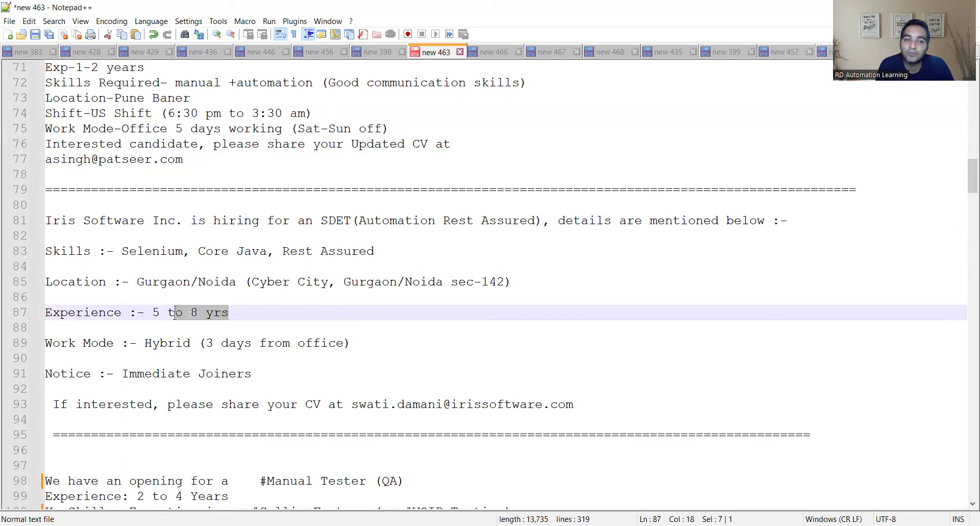
pyautogui.scroll(-3)
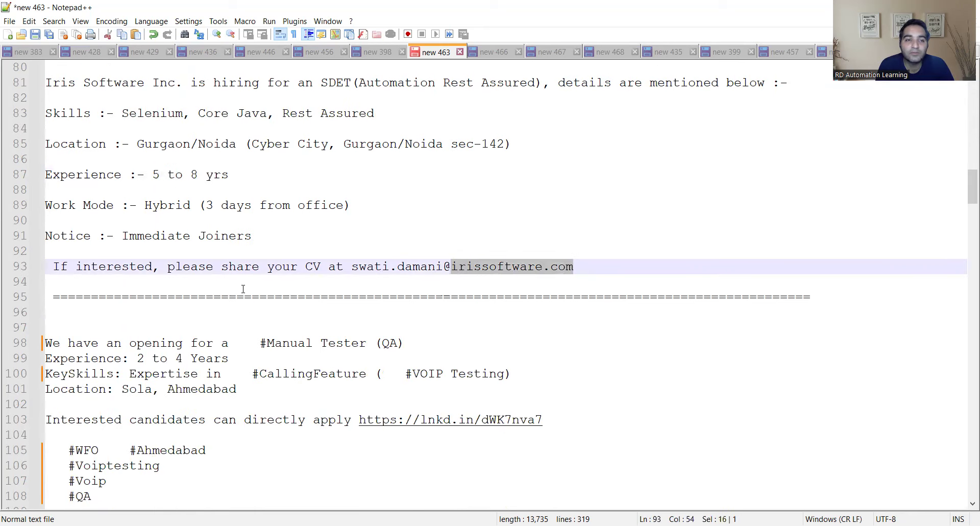
# Scroll through the Impetus Quality Engineer posting to its Lucknow job location line.
pyautogui.scroll(-3)
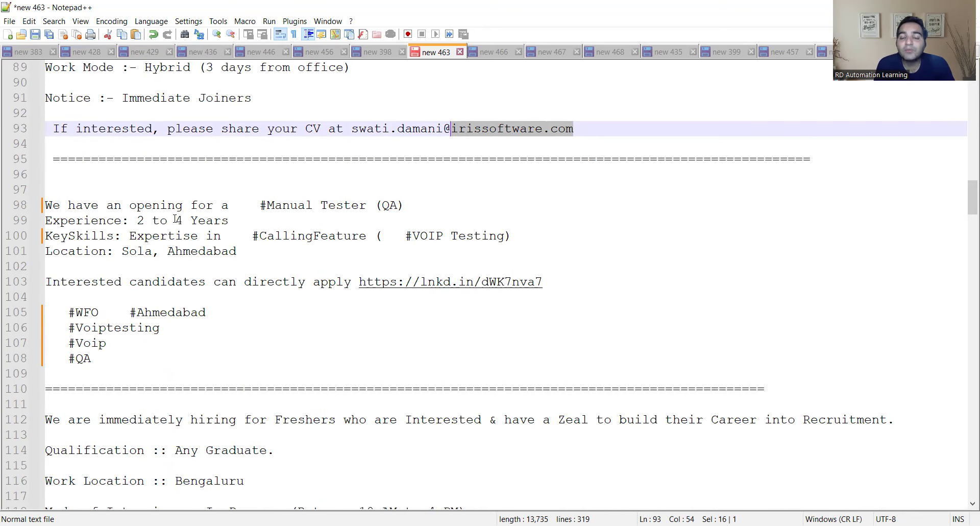
pyautogui.scroll(-3)
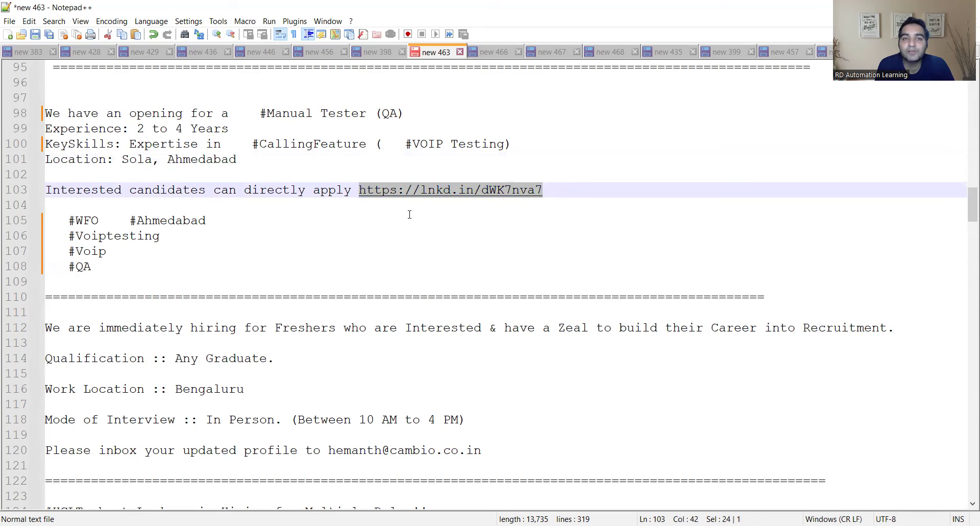
pyautogui.scroll(-3)
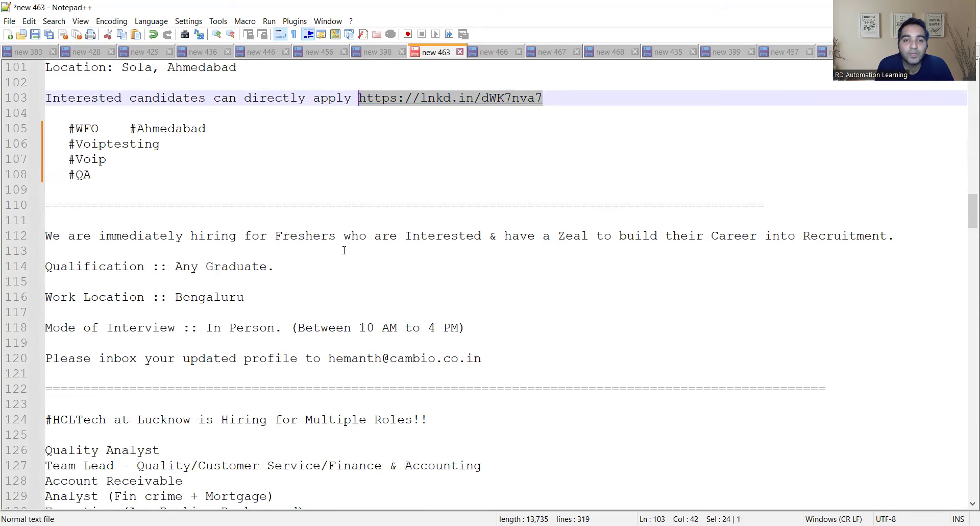
pyautogui.moveTo(247, 264)
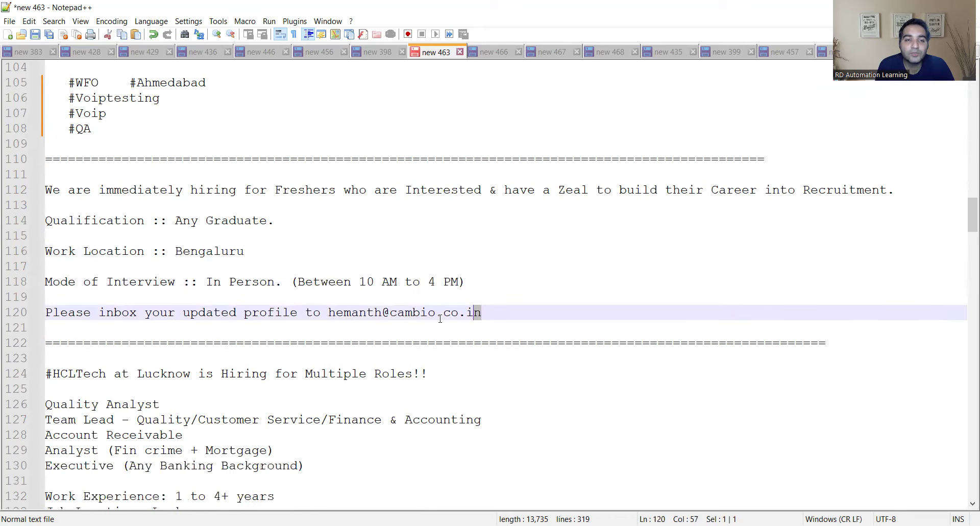
pyautogui.scroll(-3)
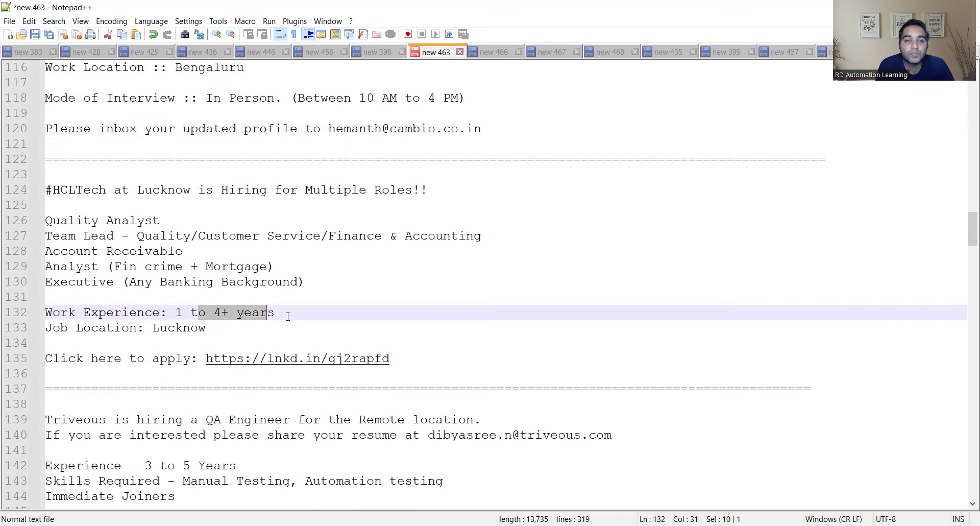
pyautogui.click(242, 326)
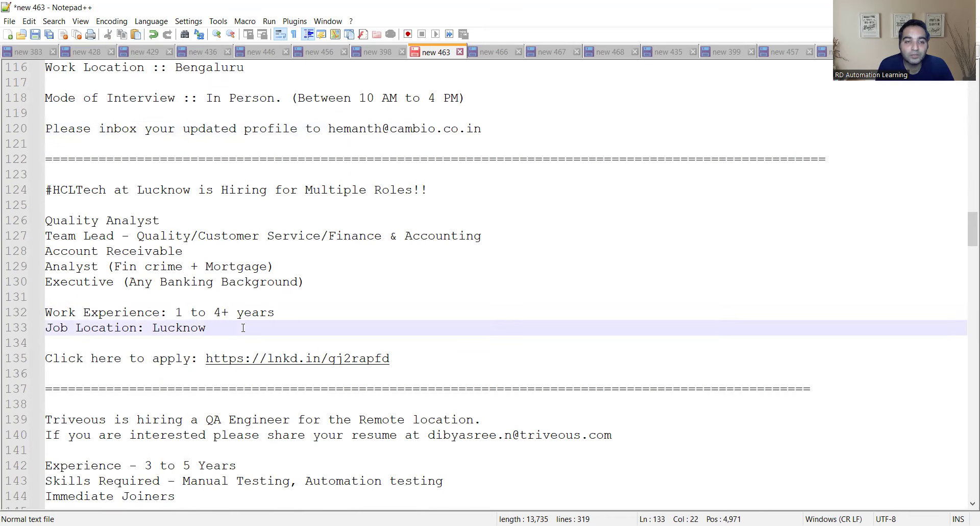
# Highlight the details candidates must send with their application.
pyautogui.scroll(-3)
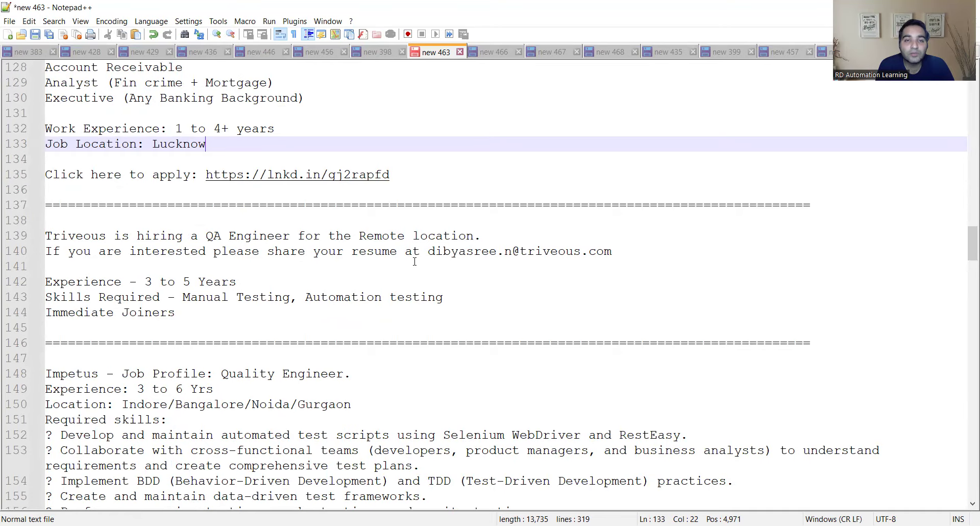
pyautogui.moveTo(486, 300)
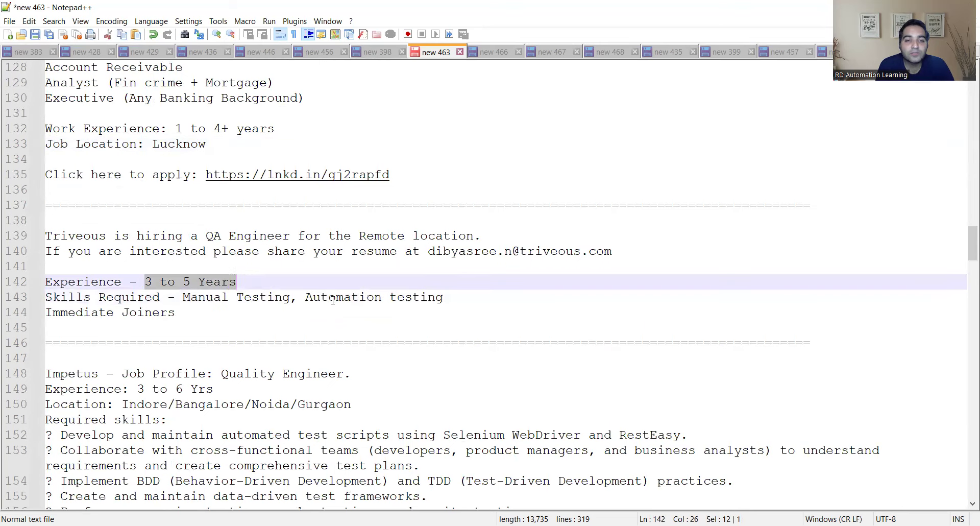
pyautogui.scroll(-3)
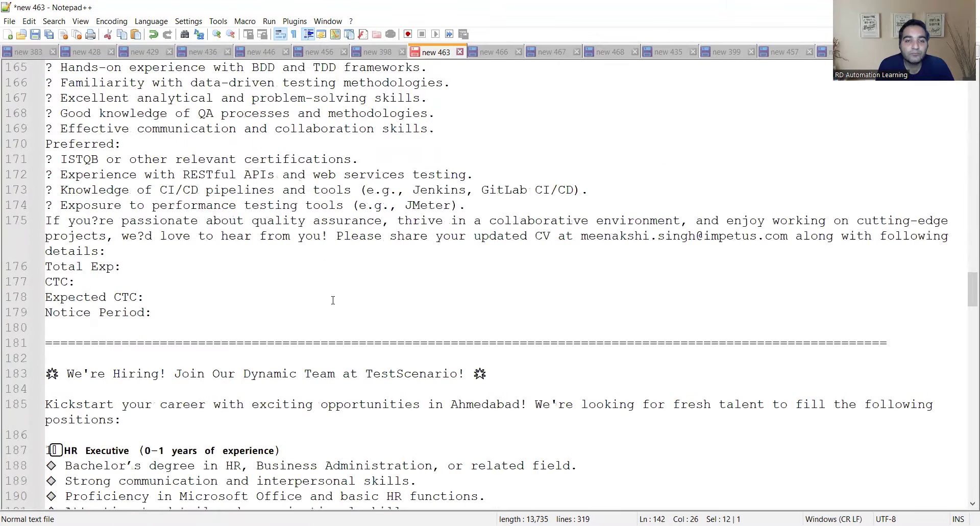
pyautogui.scroll(3)
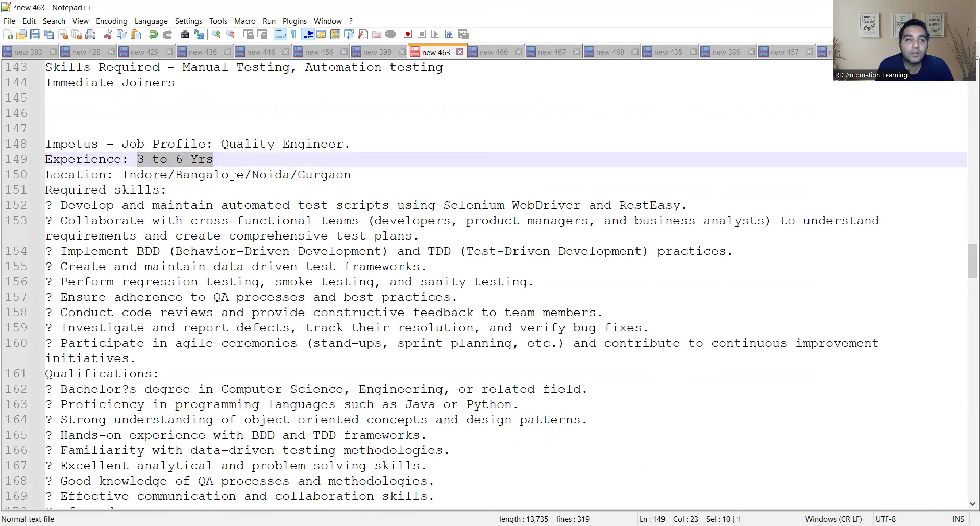
pyautogui.scroll(-3)
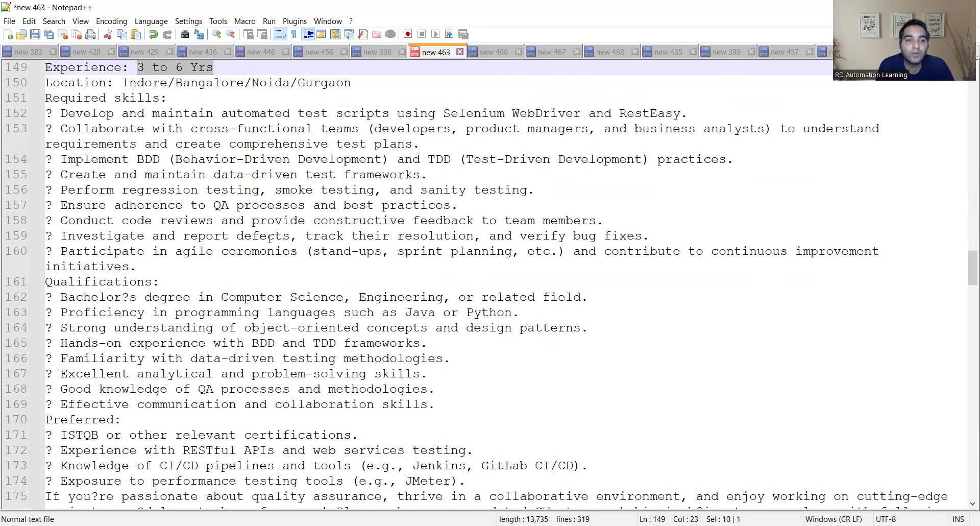
pyautogui.scroll(-3)
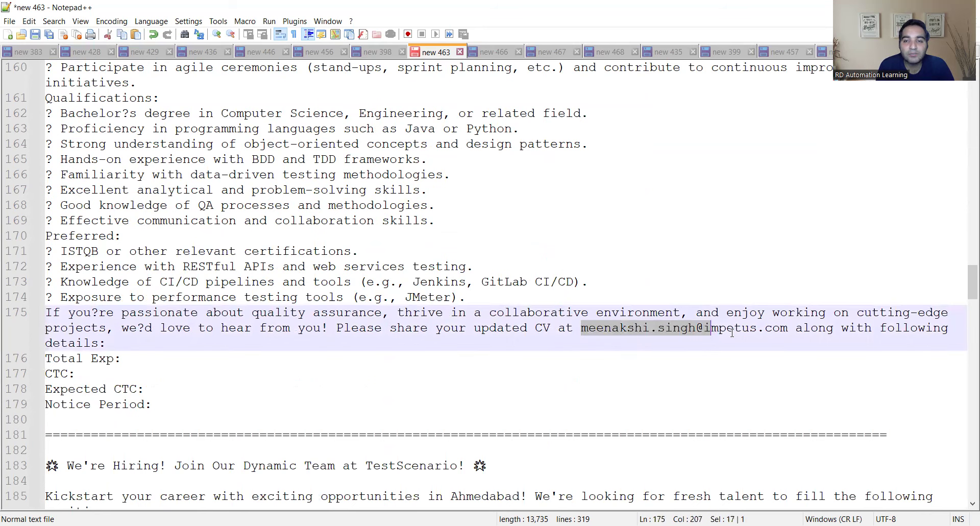
pyautogui.click(152, 404)
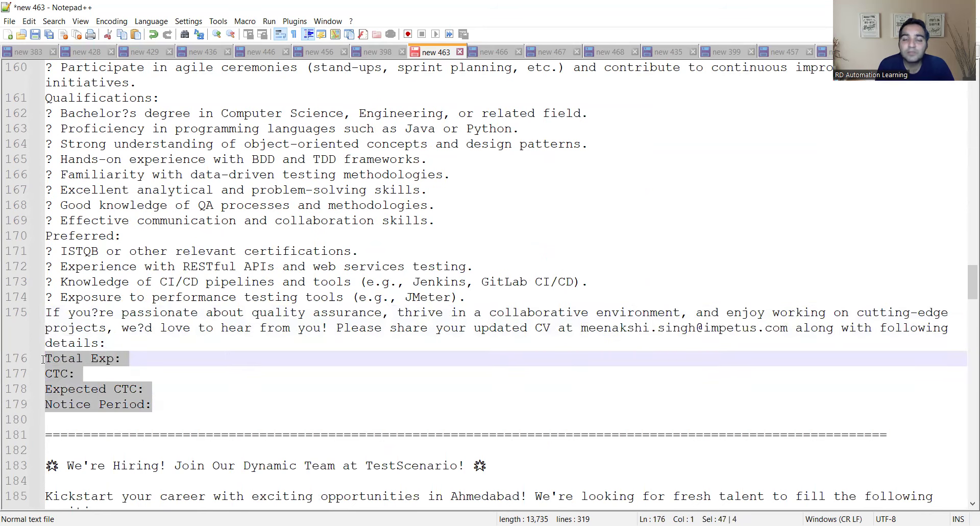
pyautogui.moveTo(208, 382)
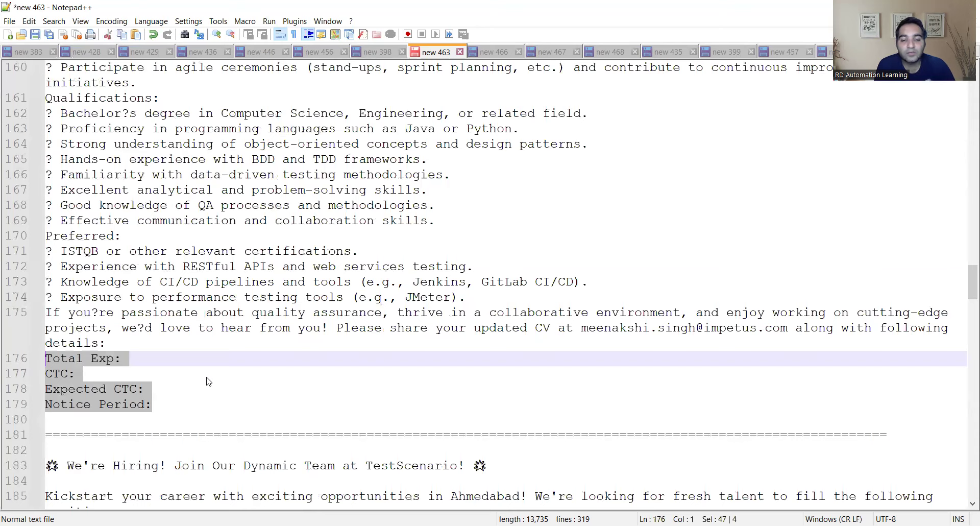
# Scroll on to the TestScenario Ahmedabad hiring post and its contact phone number.
pyautogui.scroll(-3)
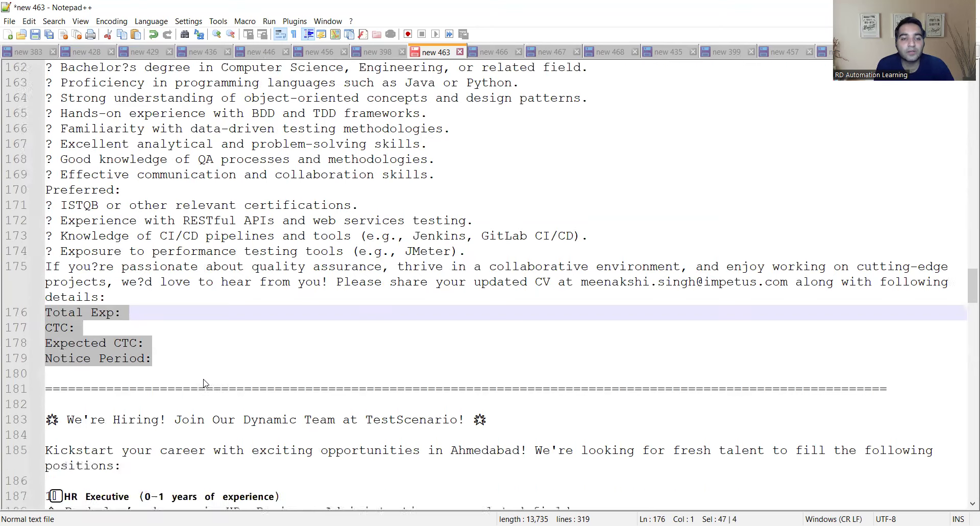
pyautogui.scroll(-3)
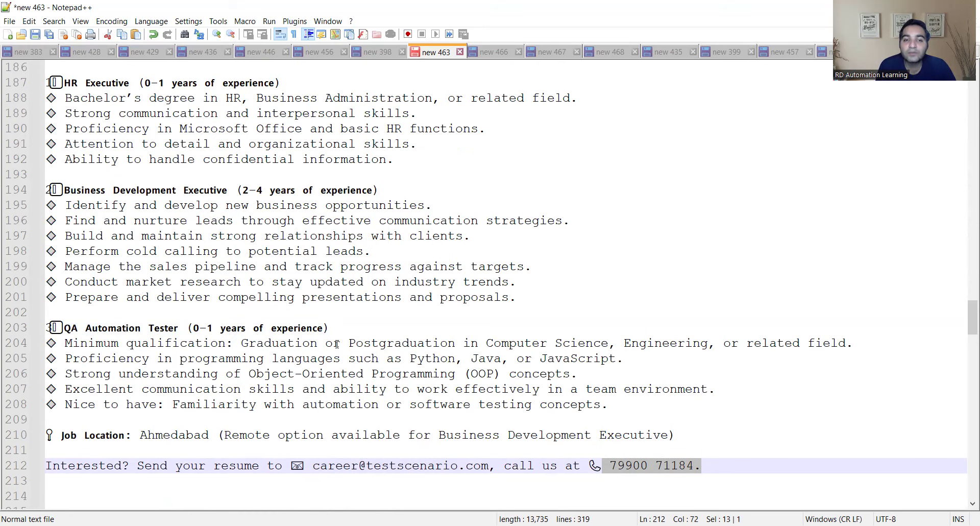
pyautogui.moveTo(556, 334)
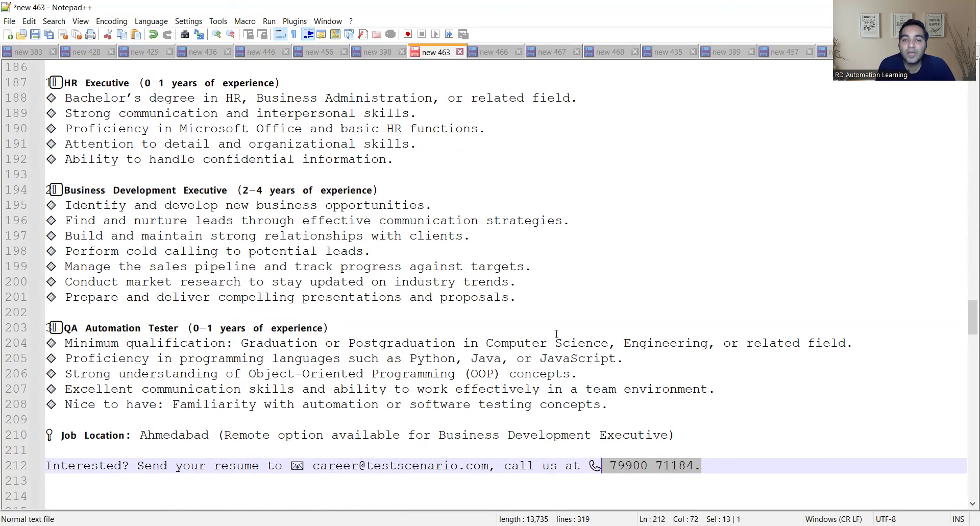
# Highlight both Wissen Technology contact email addresses.
pyautogui.scroll(-3)
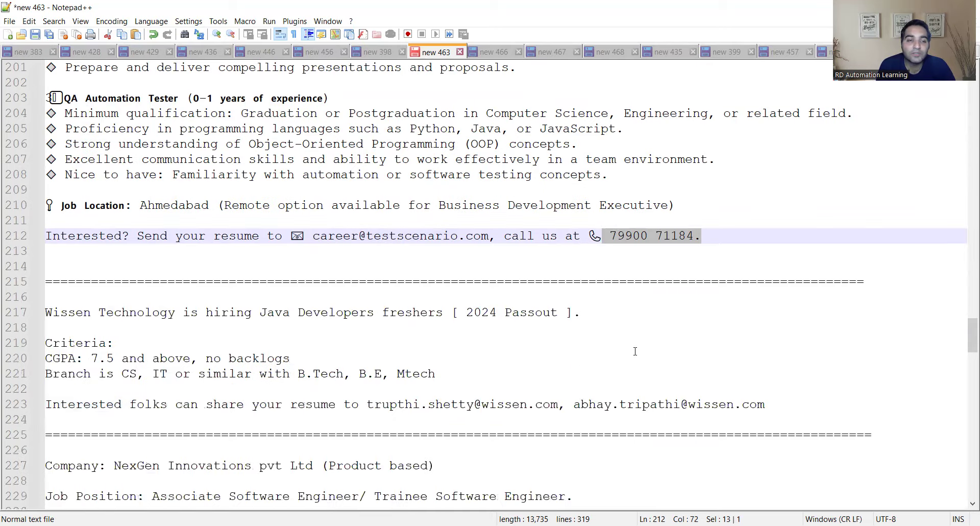
pyautogui.scroll(-3)
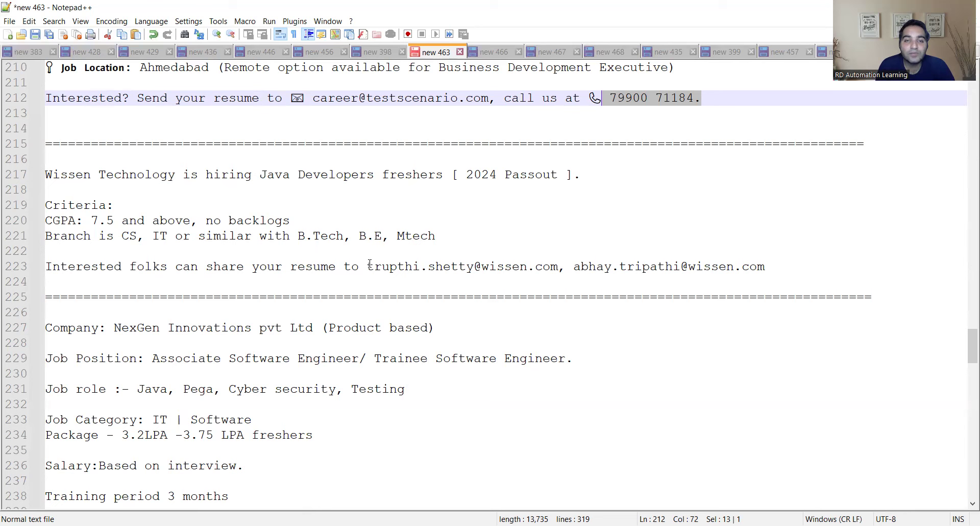
pyautogui.moveTo(367, 266); pyautogui.dragTo(763, 265)
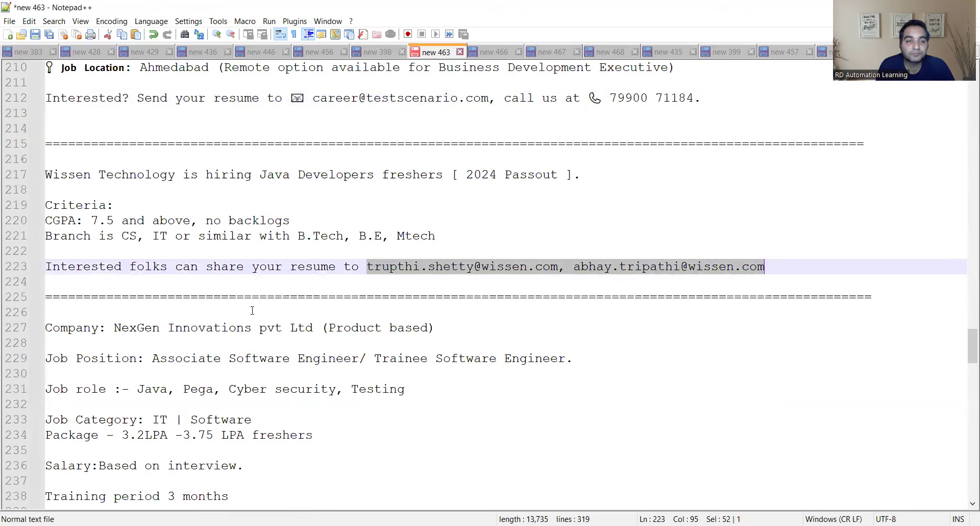
pyautogui.scroll(-3)
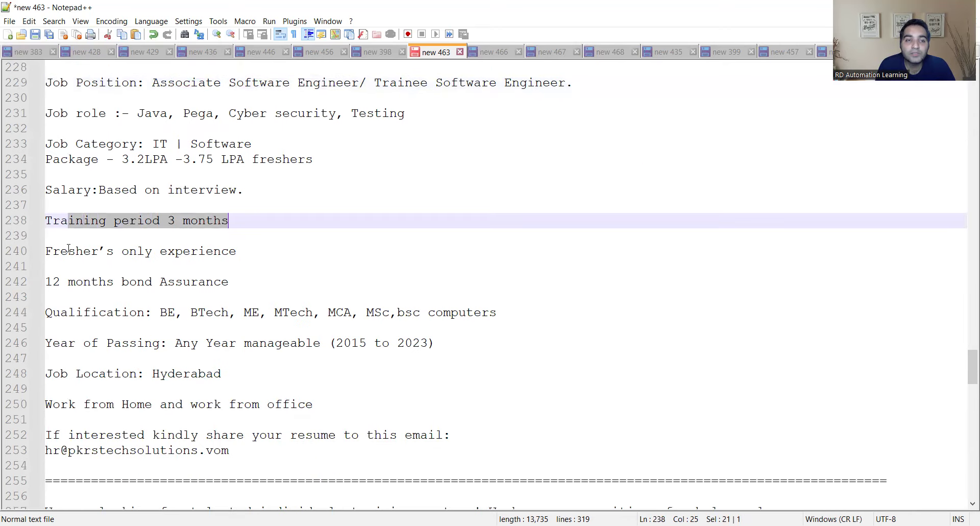
# Highlight the 12 months bond condition and the NexGen application email address.
pyautogui.click(69, 281)
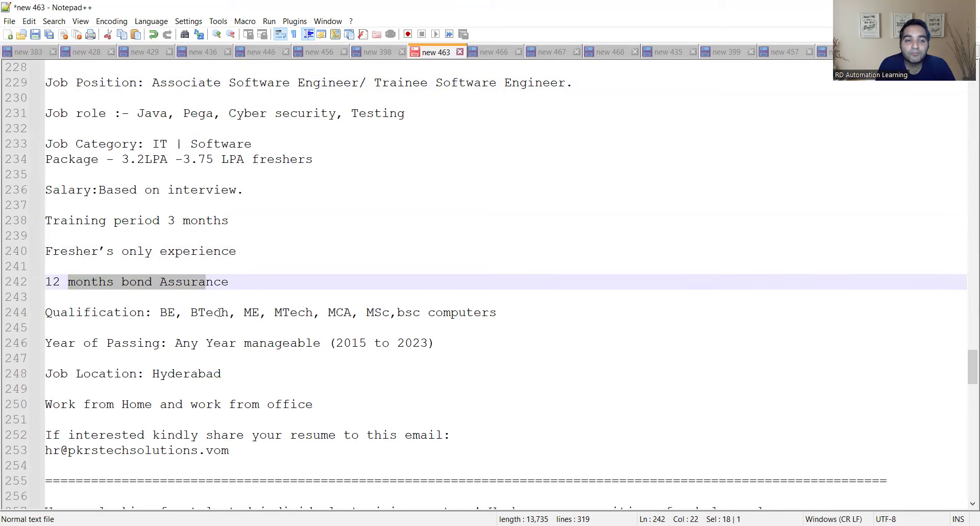
pyautogui.scroll(-3)
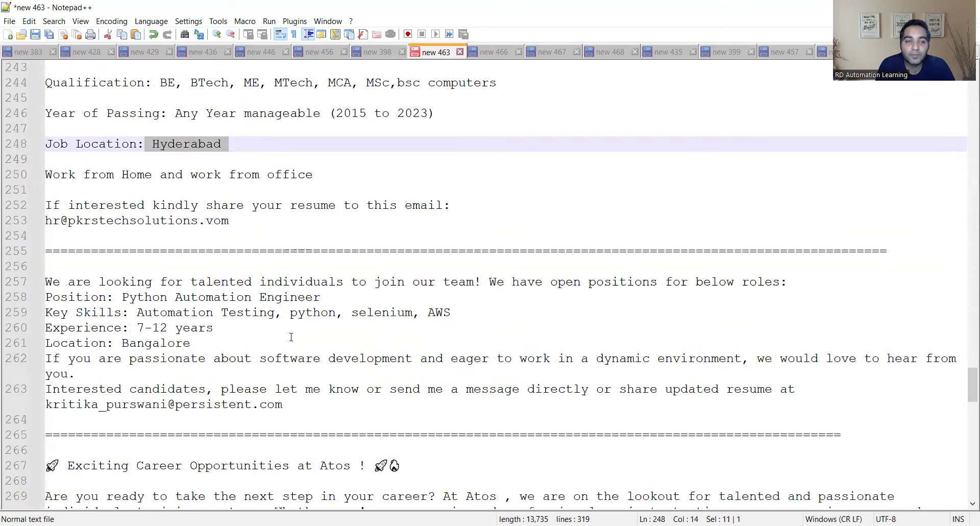
pyautogui.click(116, 220)
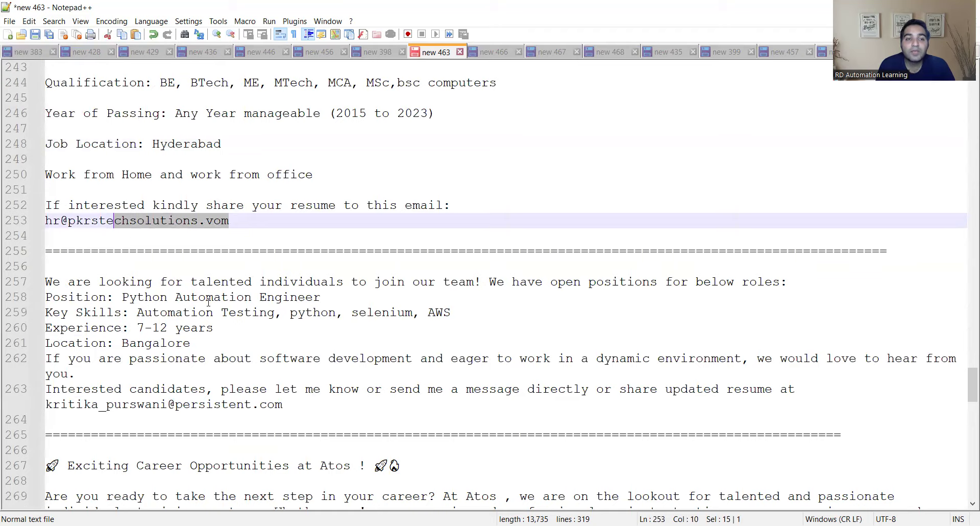
pyautogui.scroll(-3)
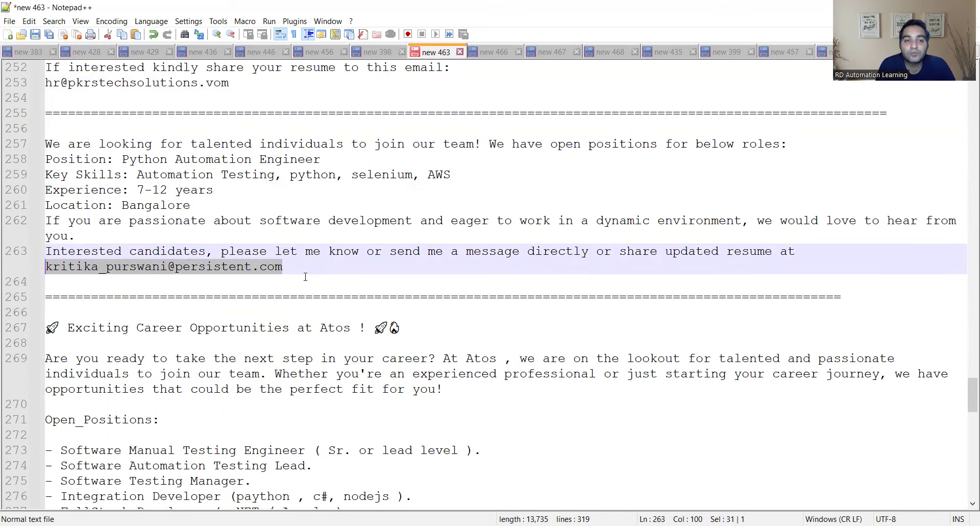
# Highlight the Atos note to mention the title in the subject, then reach the final Java automation posting.
pyautogui.scroll(-3)
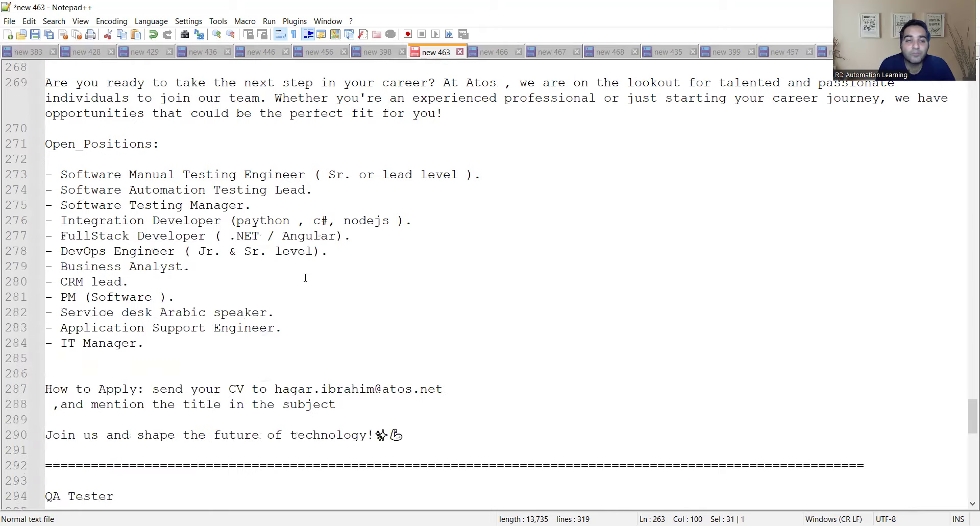
pyautogui.scroll(3)
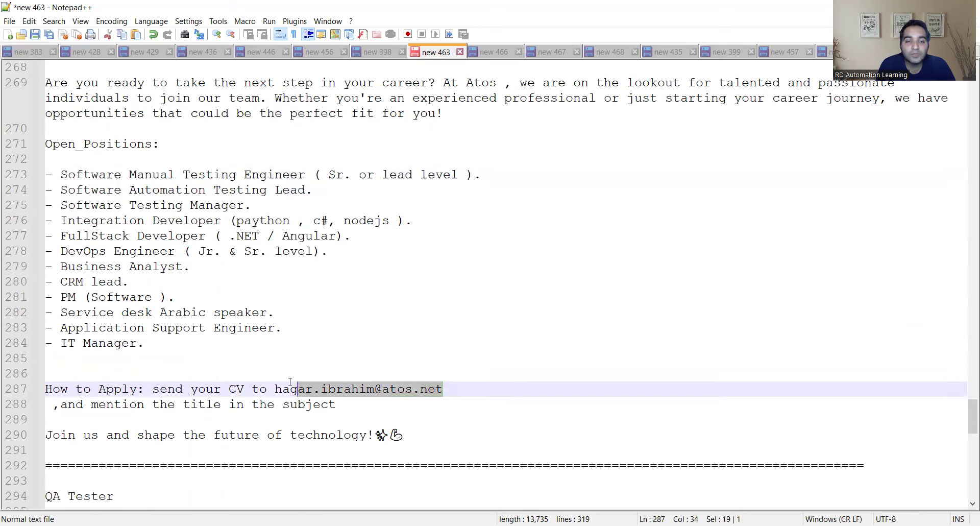
pyautogui.click(344, 404)
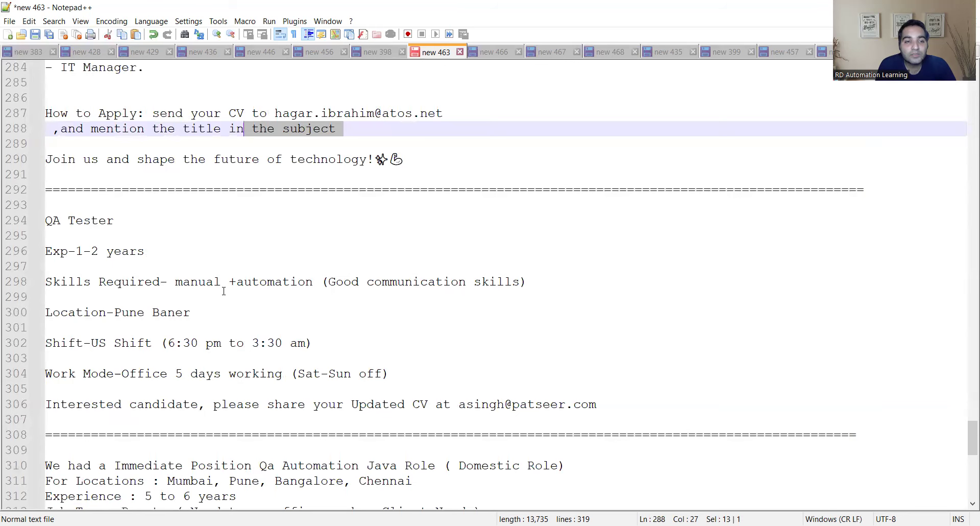
pyautogui.scroll(-3)
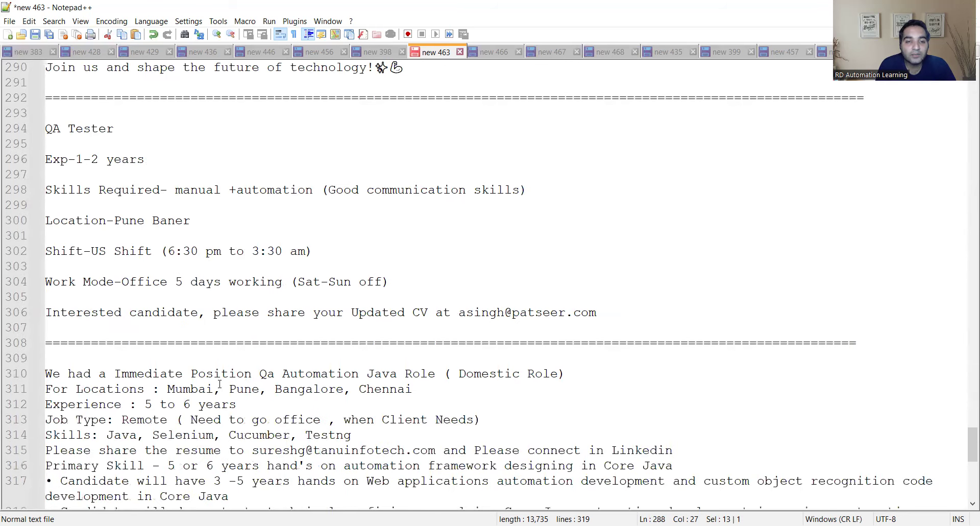
pyautogui.scroll(-3)
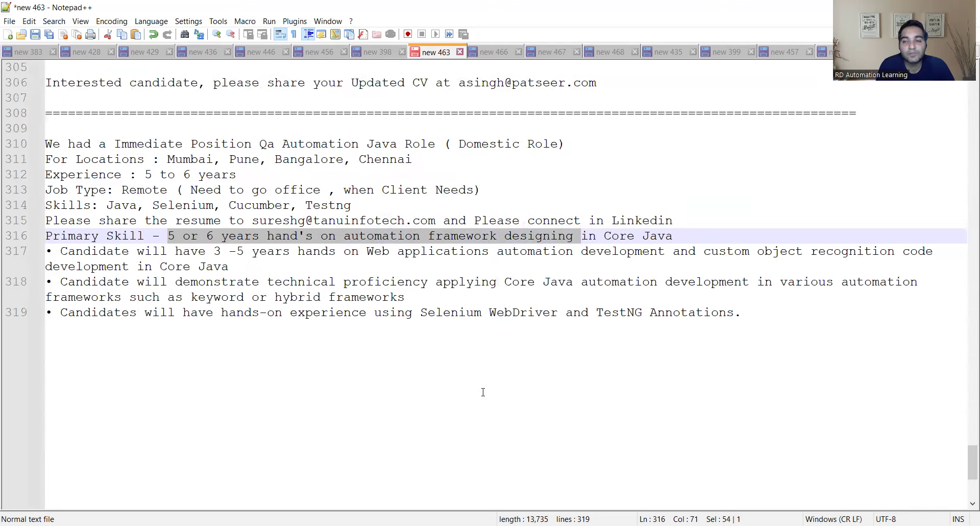
# Scroll back up the document toward the Bengaluru and HCLTech Lucknow postings.
pyautogui.scroll(3)
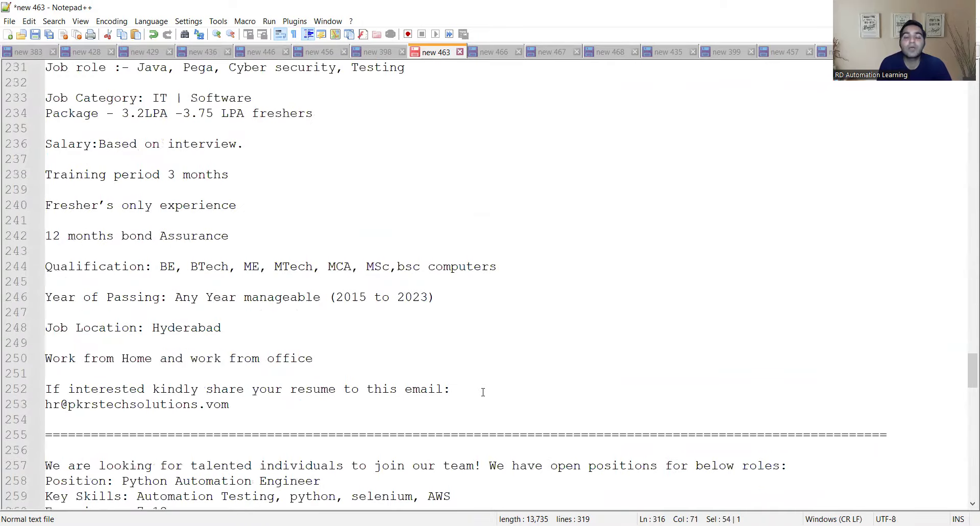
pyautogui.scroll(3)
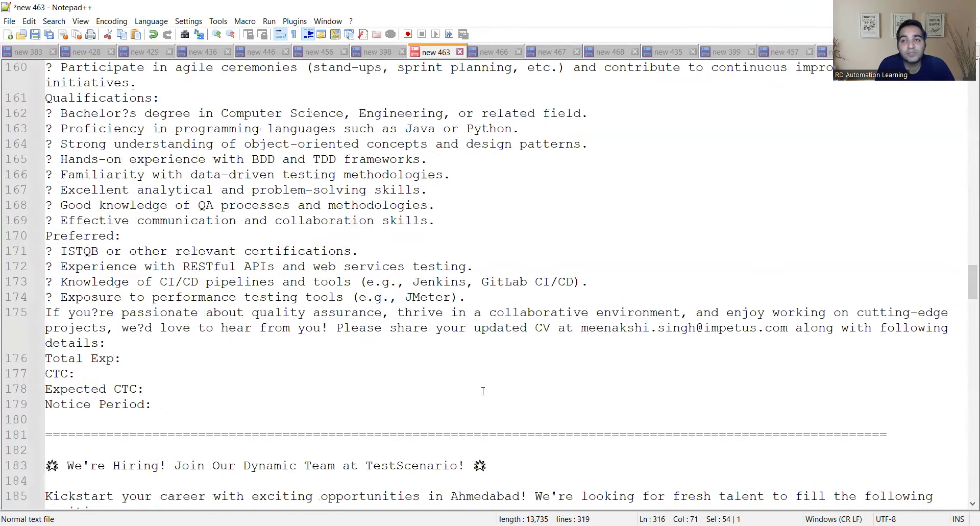
pyautogui.scroll(3)
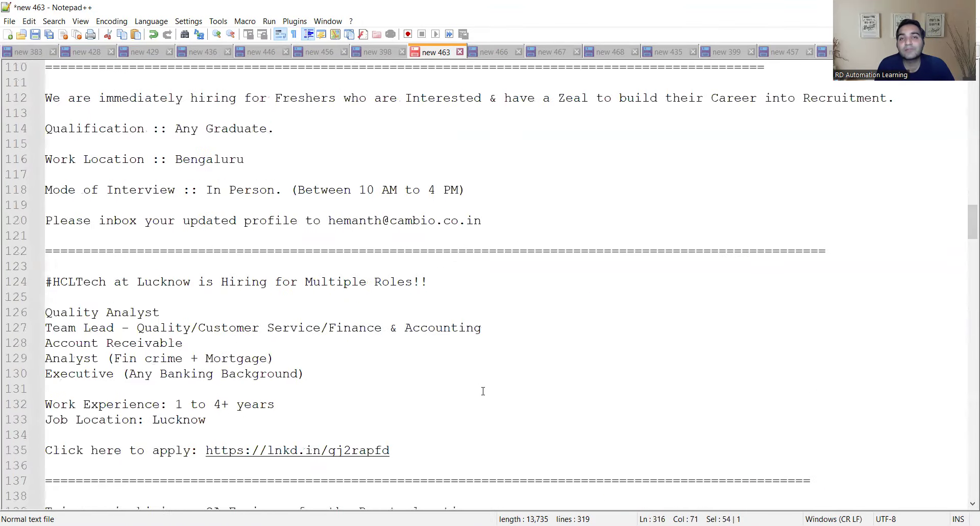
pyautogui.moveTo(463, 60)
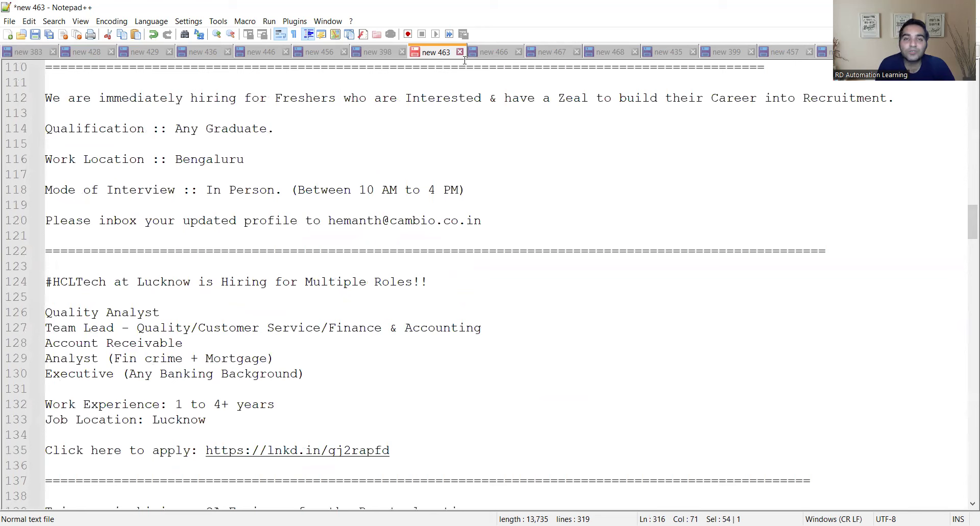